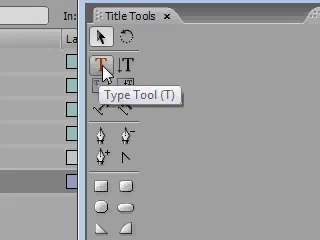
Step: Select the horizontal Type Tool to begin entering the 'Myrtle Beach' title text
click(106, 68)
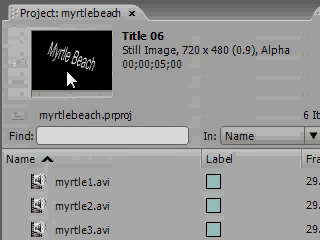
Step: Scroll the Project panel to find the newly saved Title 06 and its thumbnail
scroll(down, 3)
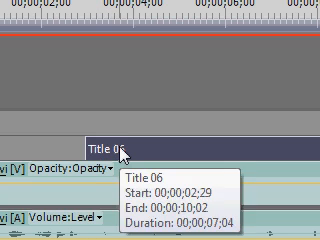
mouse_move(148, 148)
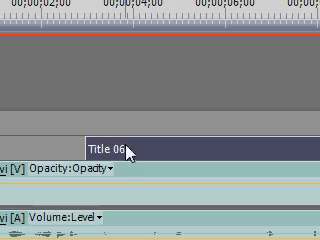